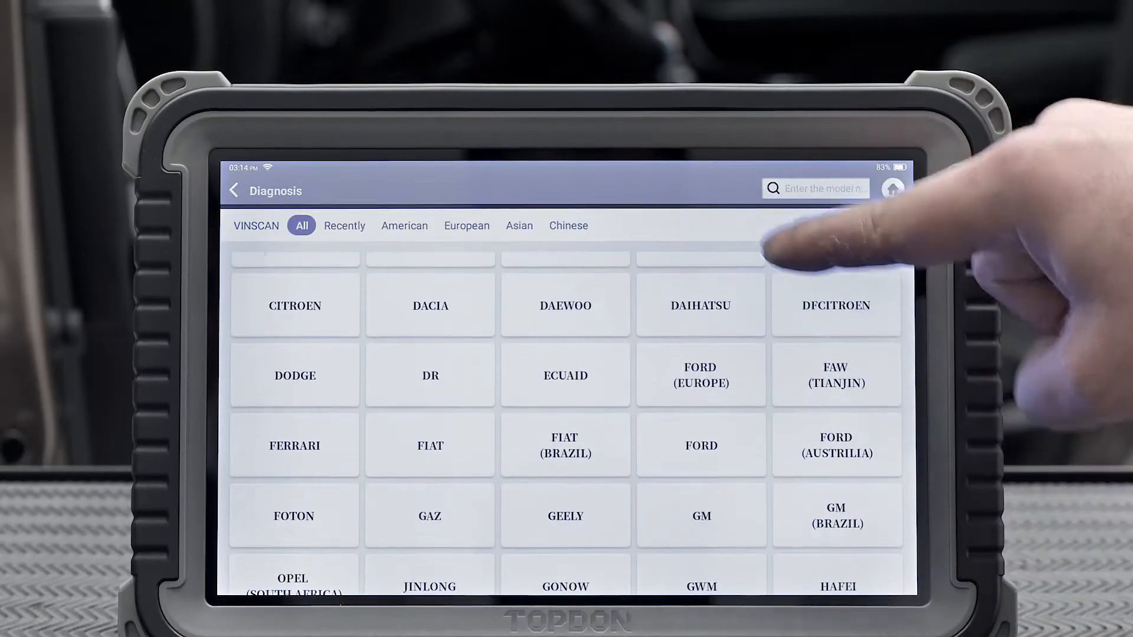
Scroll the Diagnosis brand list down to reach CHRYSLER and its V33.50 notes.
{"action": "scroll", "scroll_direction": "down", "scroll_amount": 3}
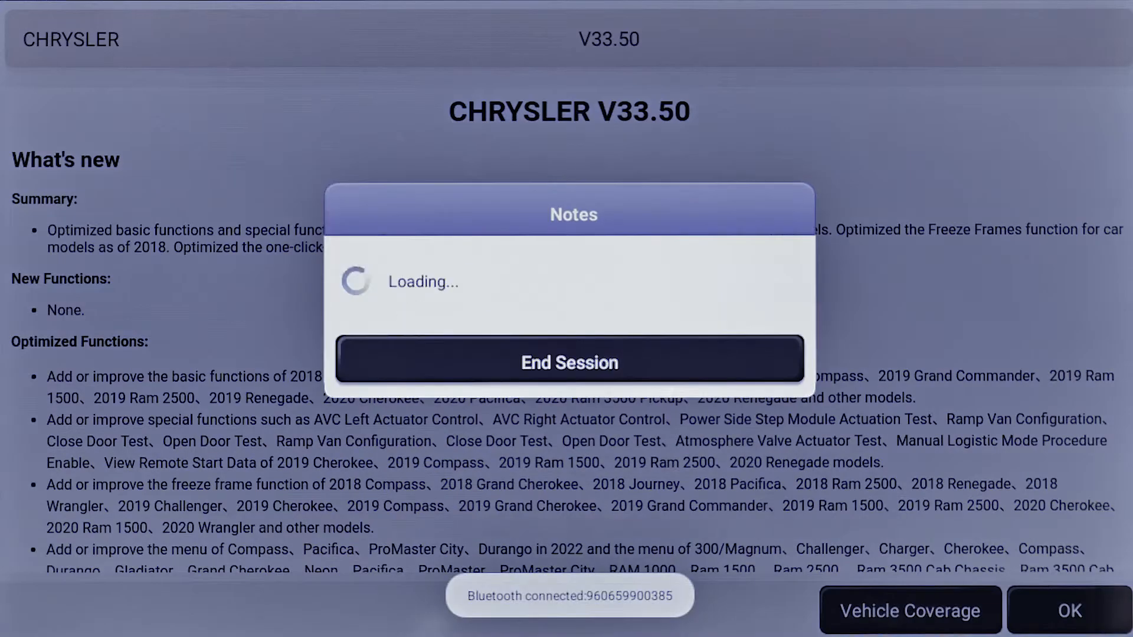
Proceed into the 2013 Audi session toward its Fog Light Steering Assist function menu.
{"action": "left_click", "coordinate": [1072, 611]}
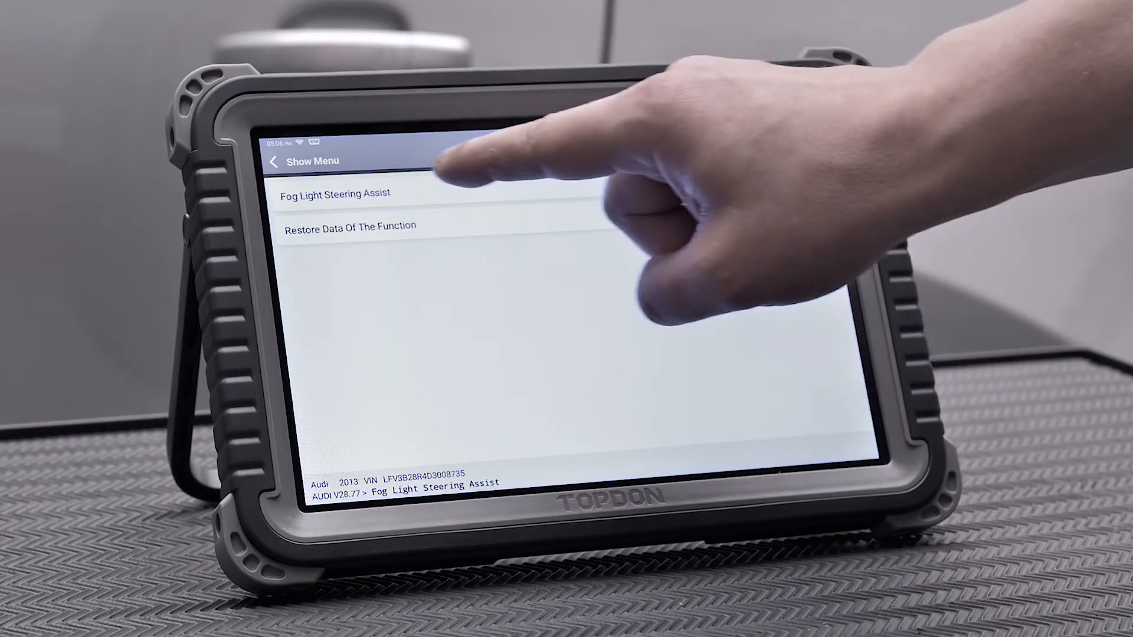
Select Fog Light Steering Assist, leading to online coding for 09 Electronic Central Electric.
{"action": "left_click", "coordinate": [332, 194]}
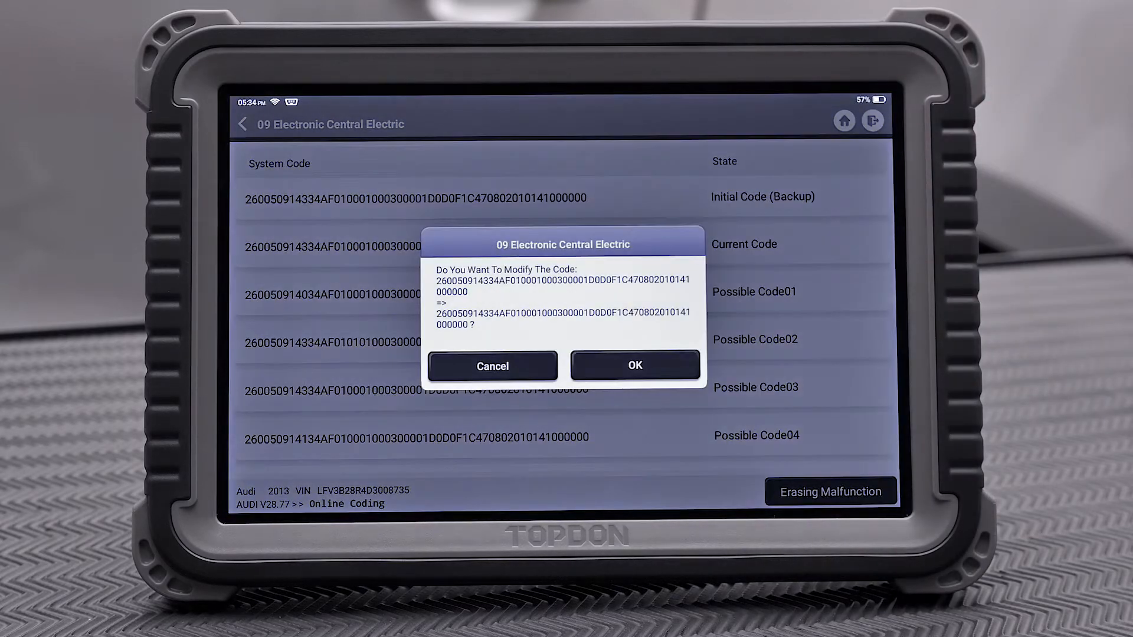
Confirm modifying the system code, after which vehicle software updates install successfully.
{"action": "left_click", "coordinate": [635, 366]}
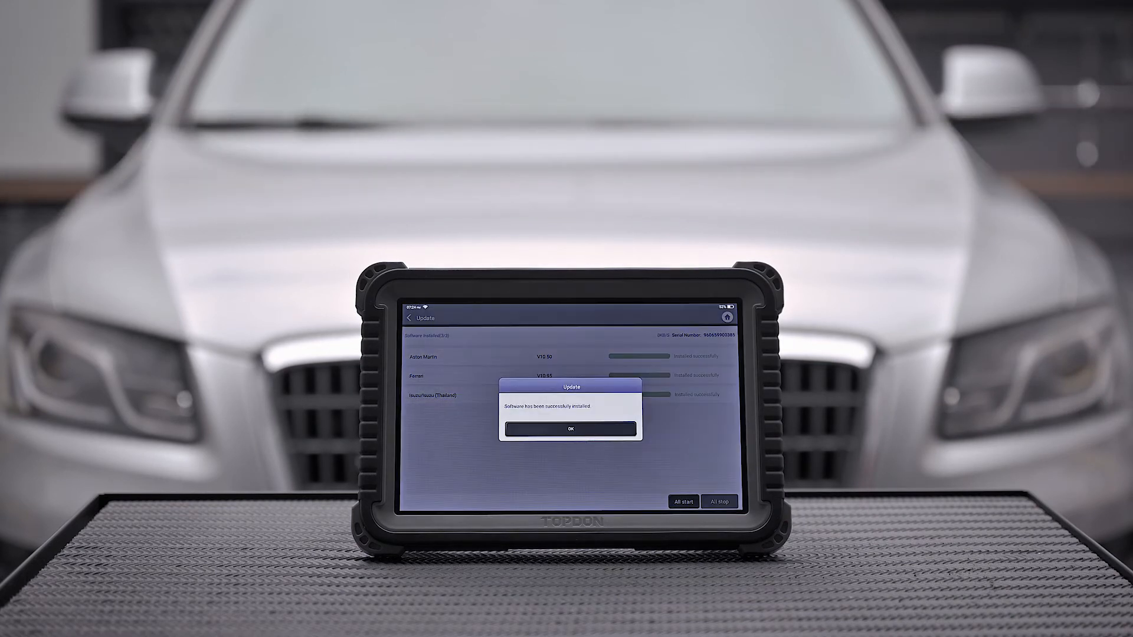
Acknowledge the update success dialog with OK and return to the Phoenix Plus home screen.
{"action": "left_click", "coordinate": [571, 429]}
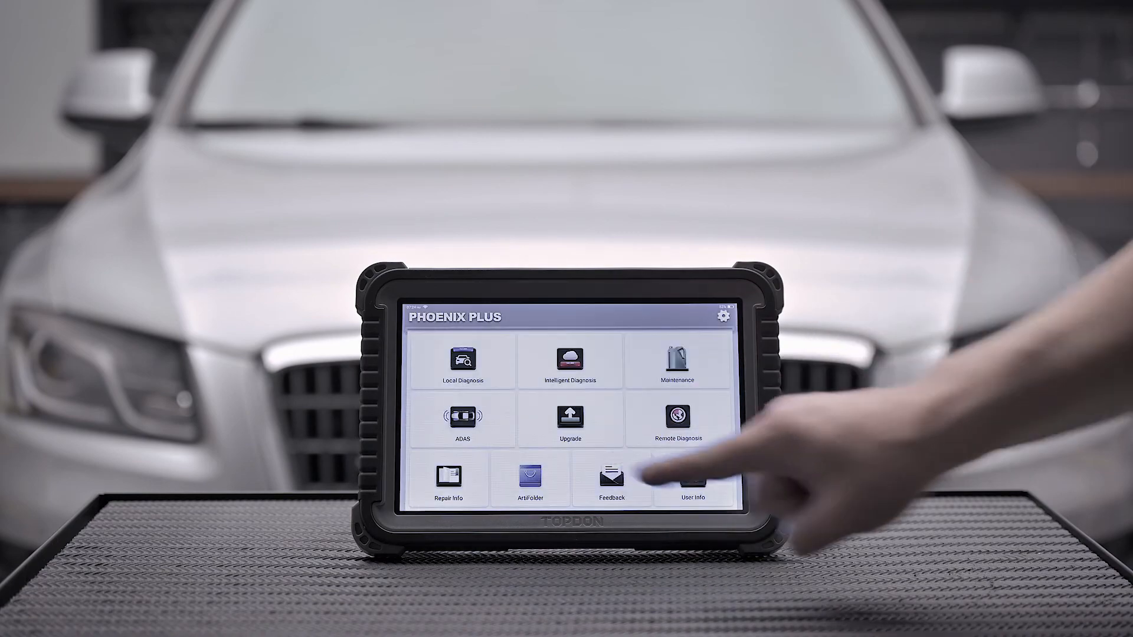